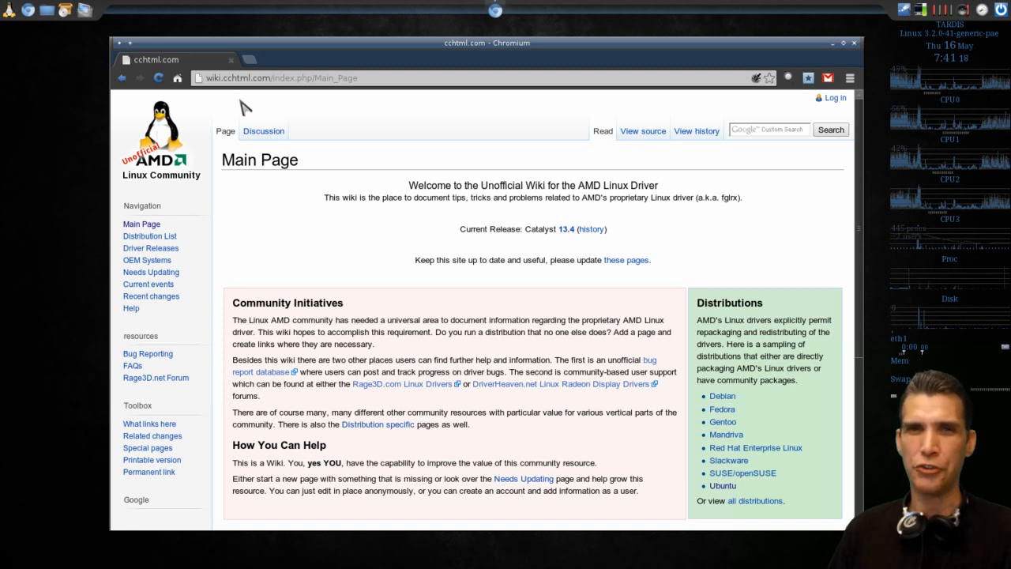
pyautogui.moveTo(198, 297)
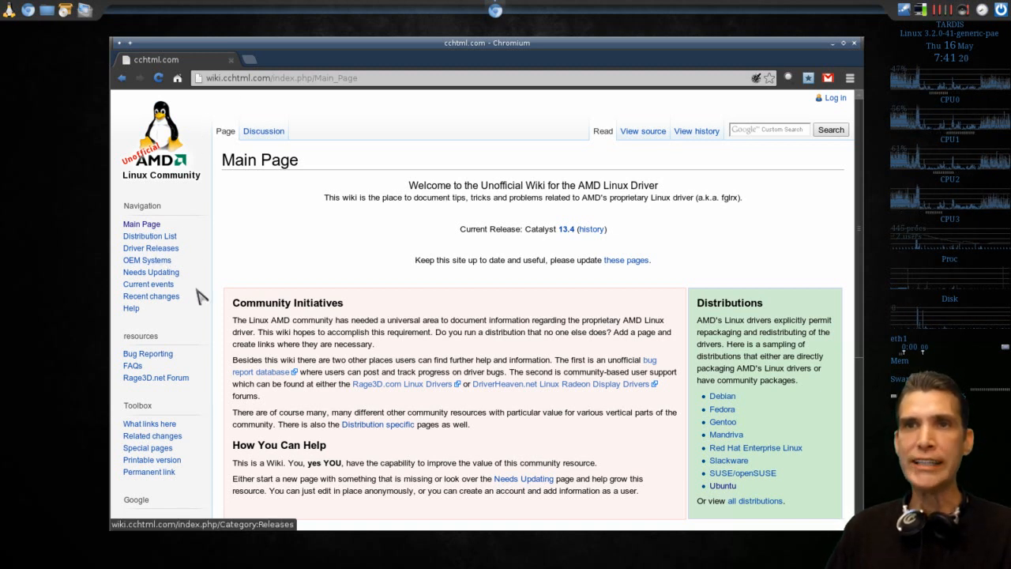
pyautogui.moveTo(688, 423)
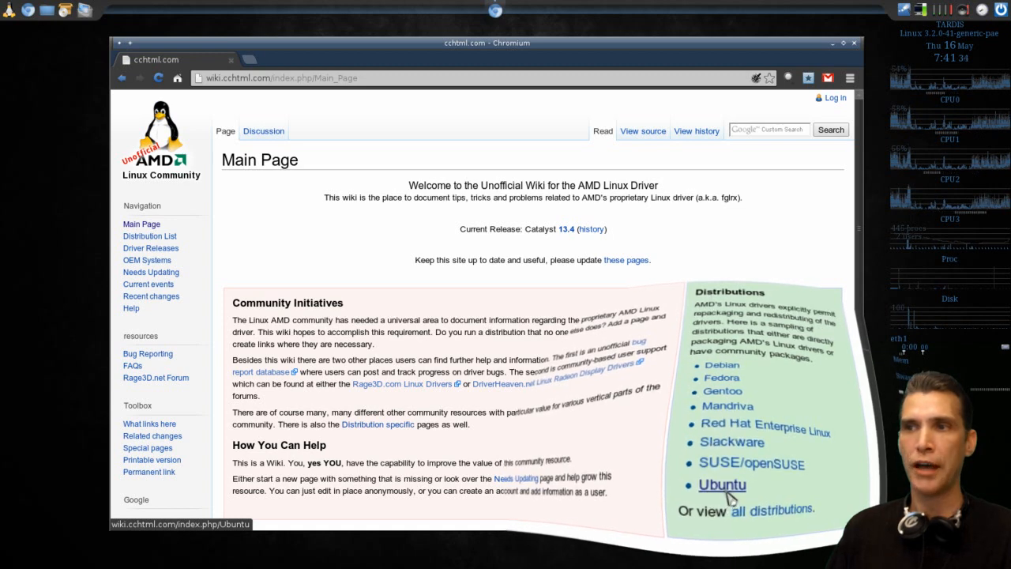
# Browse the AMD wiki to the Ubuntu Precise 12.04 Catalyst install guide, then minimise Chromium
pyautogui.click(721, 484)
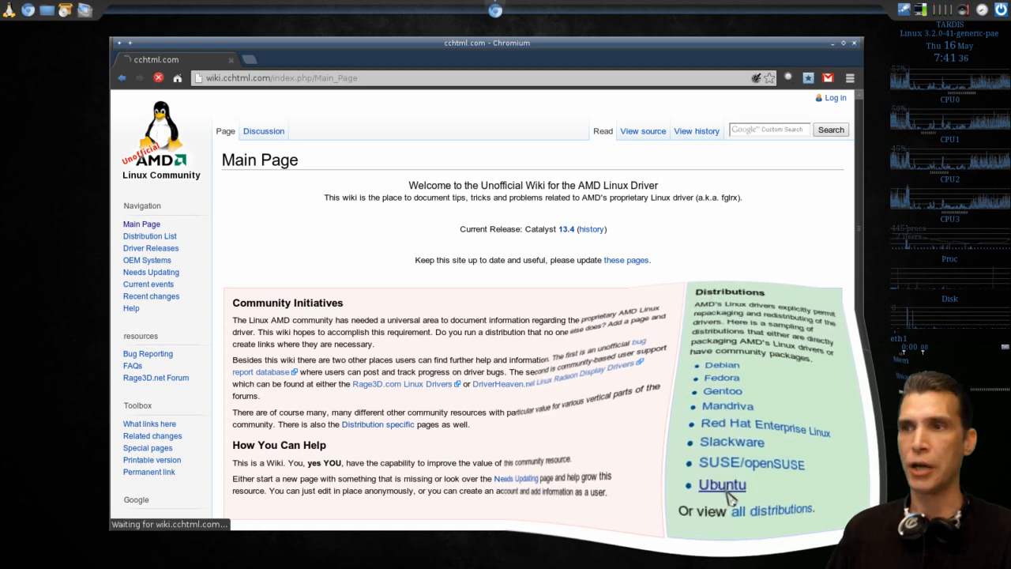
pyautogui.click(720, 484)
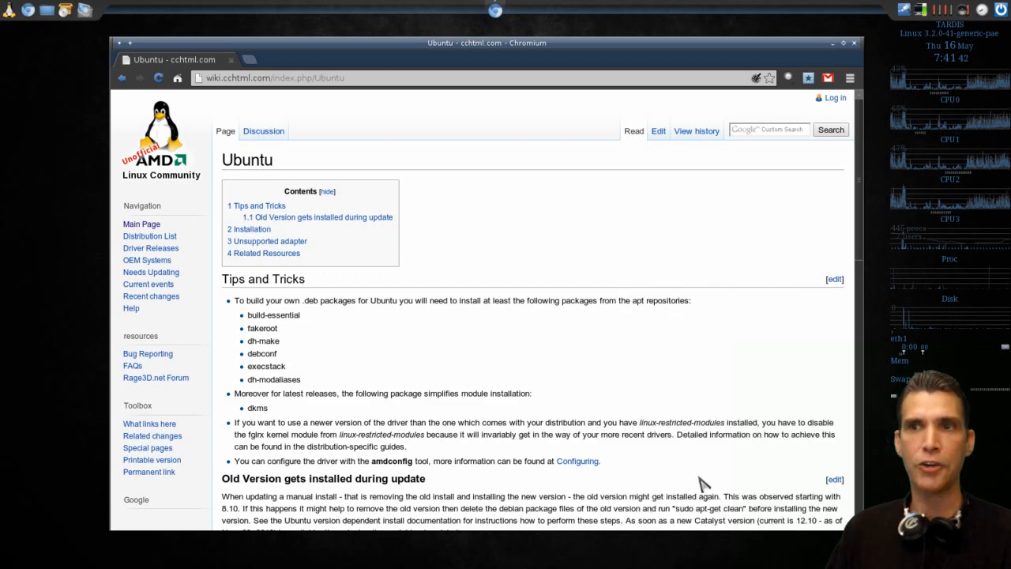
pyautogui.scroll(-3)
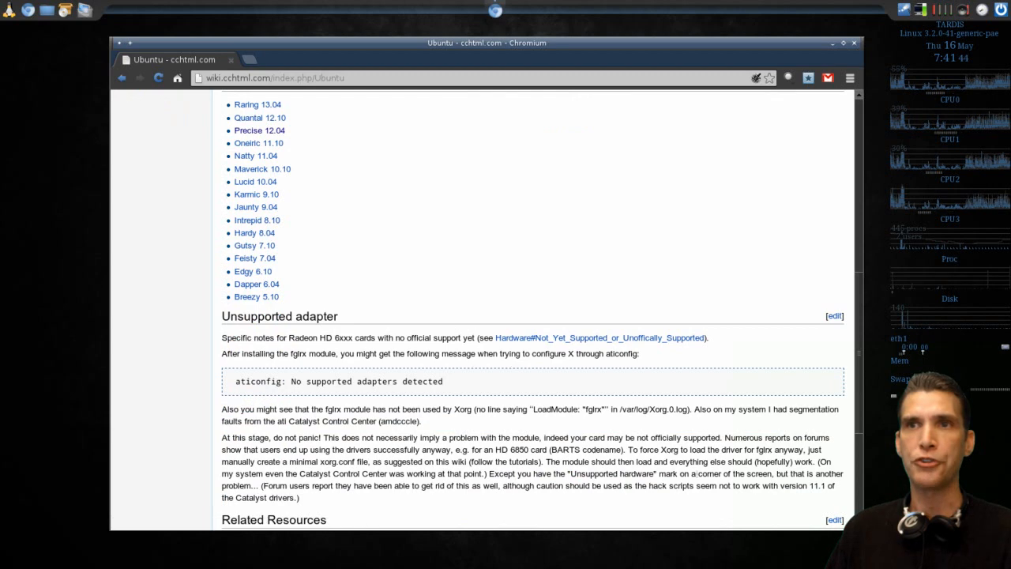
pyautogui.scroll(-3)
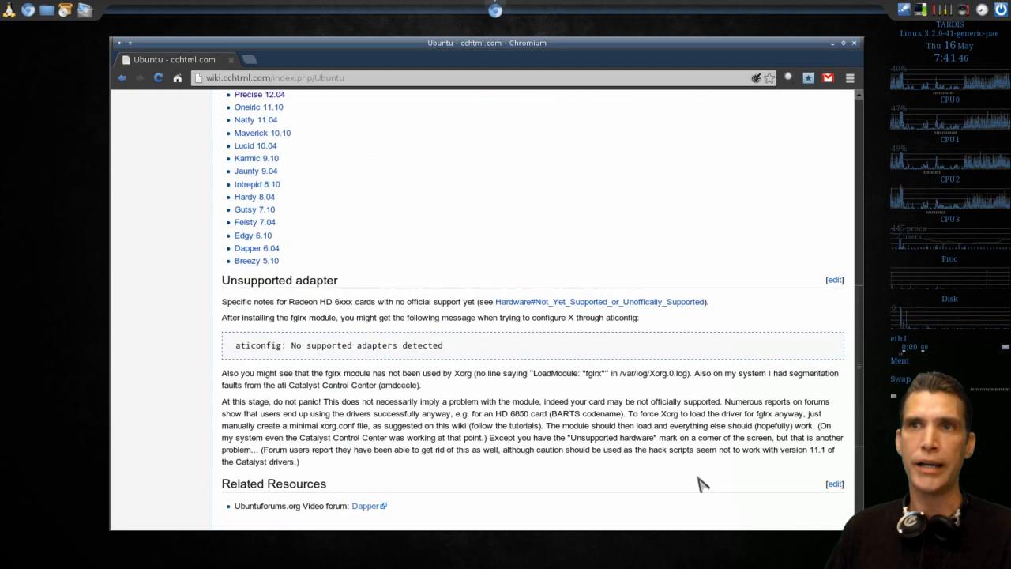
pyautogui.click(259, 95)
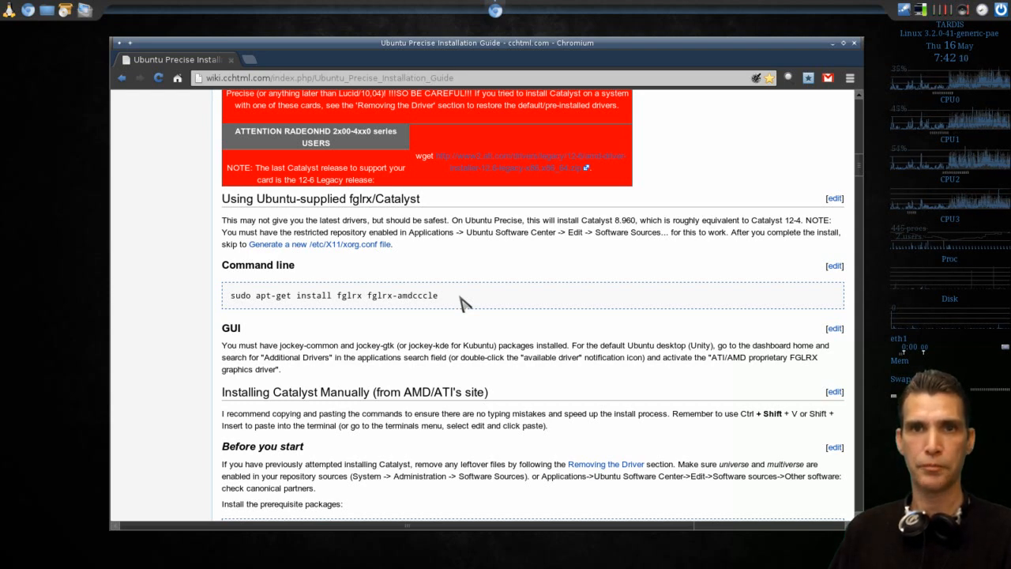
pyautogui.click(853, 42)
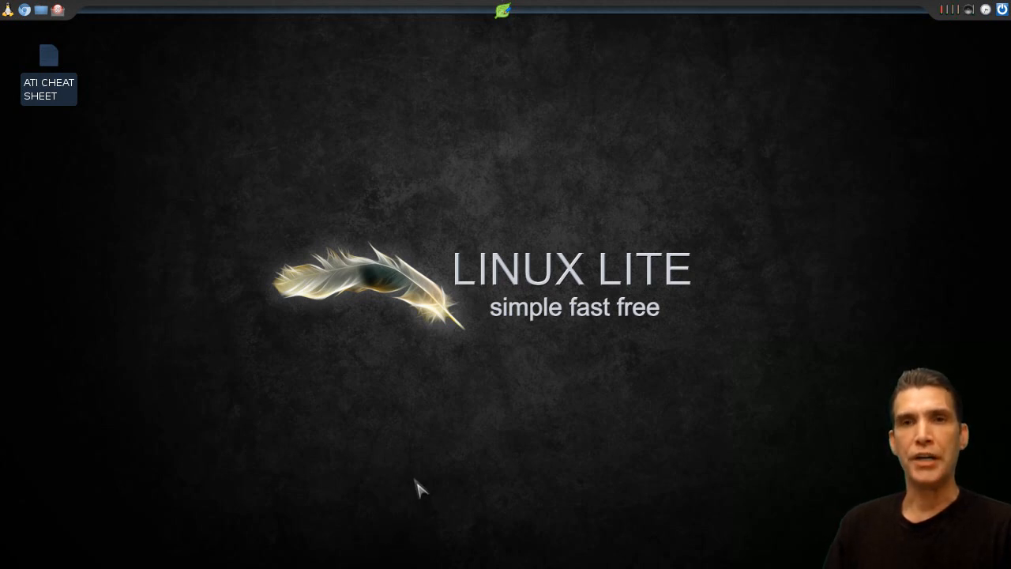
pyautogui.moveTo(328, 429)
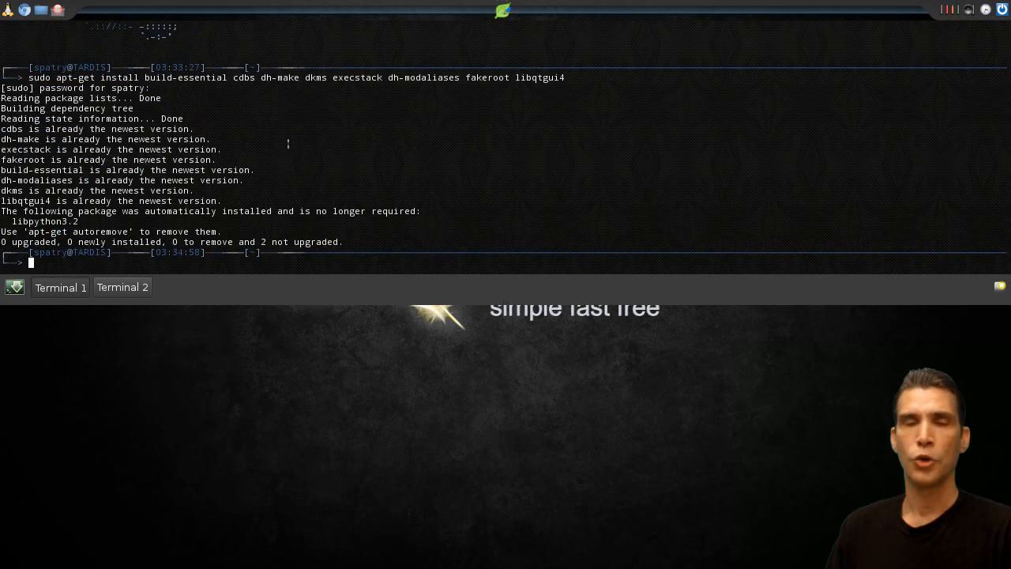
# Paste and run the wget command fetching the Catalyst 13.4 Linux driver zip
pyautogui.rightClick(110, 288)
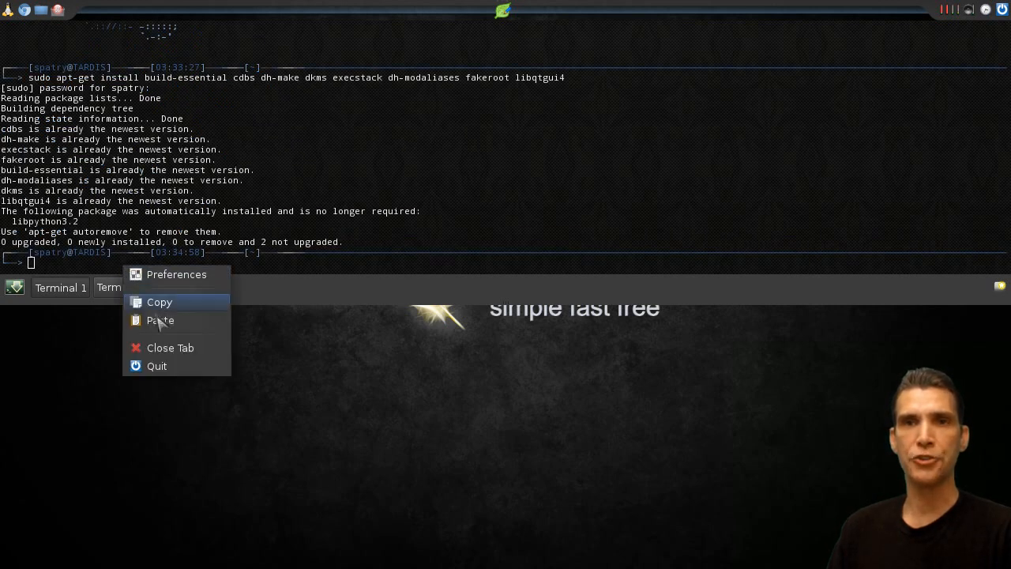
pyautogui.click(159, 319)
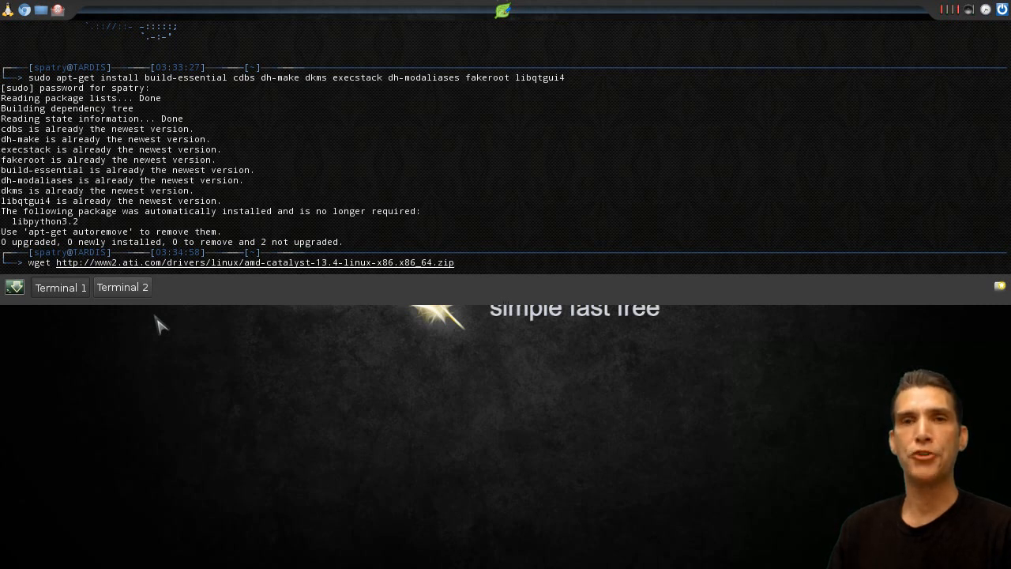
pyautogui.press('Return')
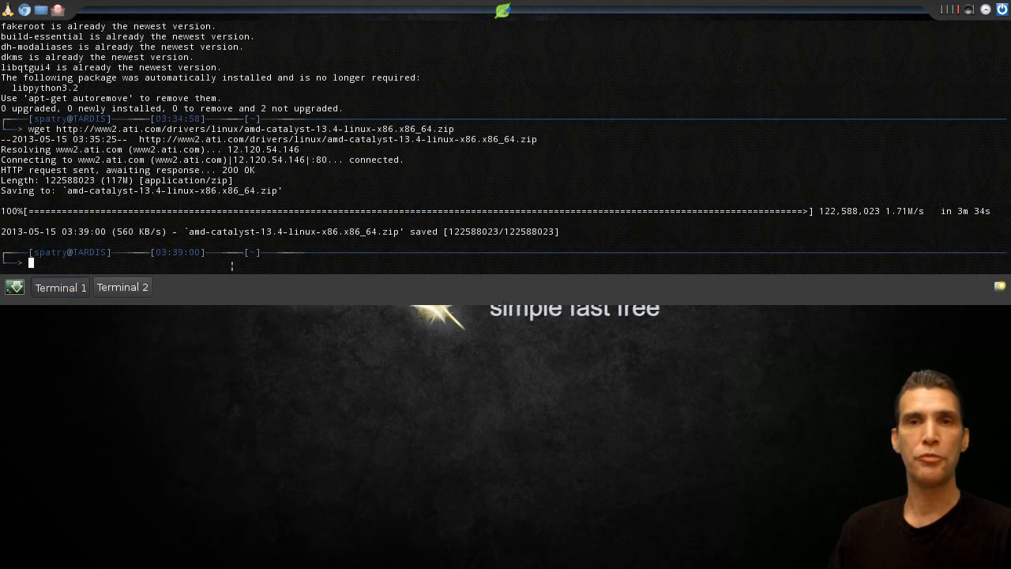
# Unzip amd-catalyst-13.4-linux-x86.x86_64.zip and install the built fglrx*.deb packages with sudo dpkg -i
pyautogui.write('unzip amd-catalyst-13.4-linux-x86.x86_64.zip')
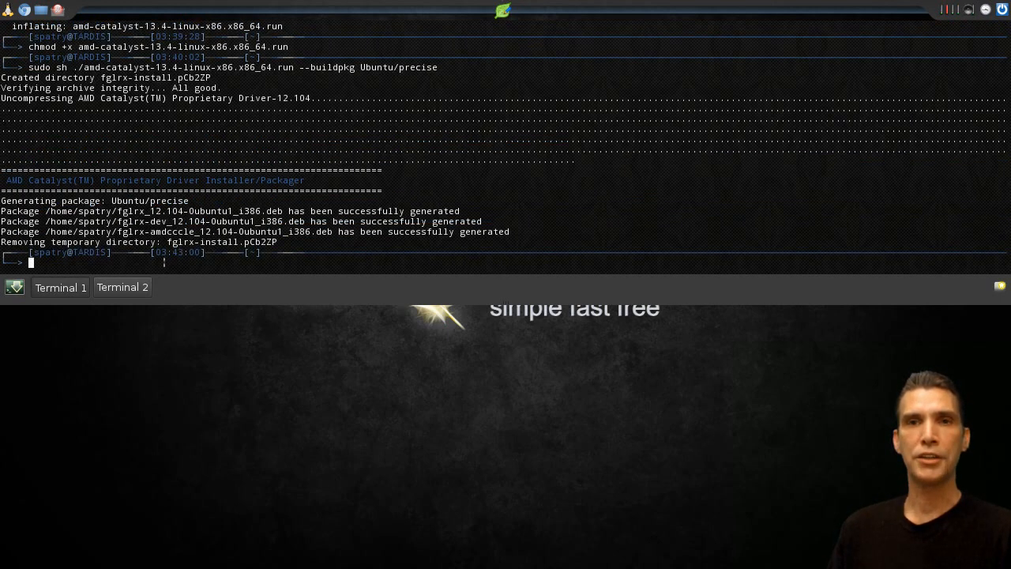
pyautogui.write('sudo dpkg -i fglrx*.deb')
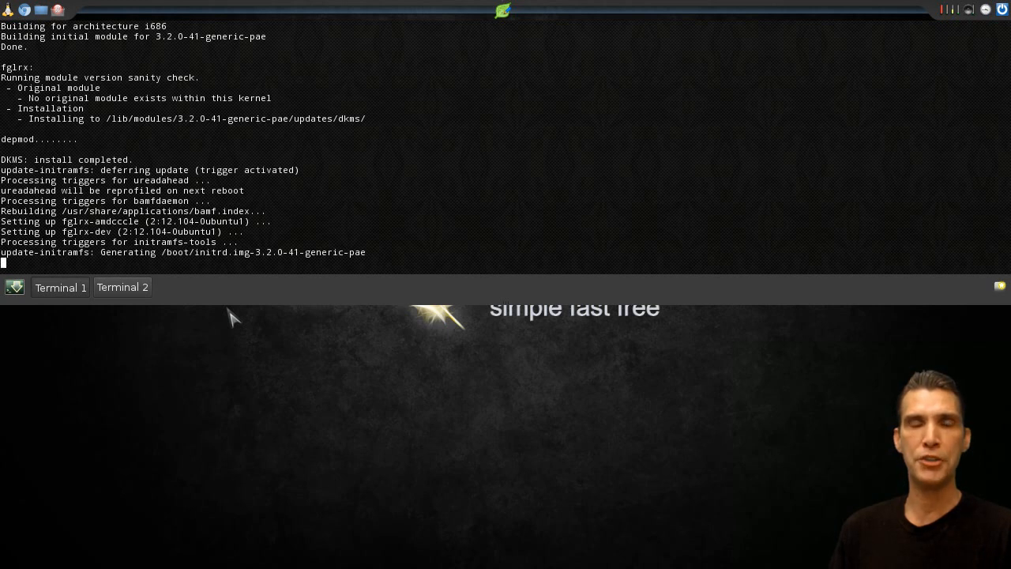
# Paste and run sudo amdconfig --initial -f to generate the initial display configuration
pyautogui.rightClick(234, 319)
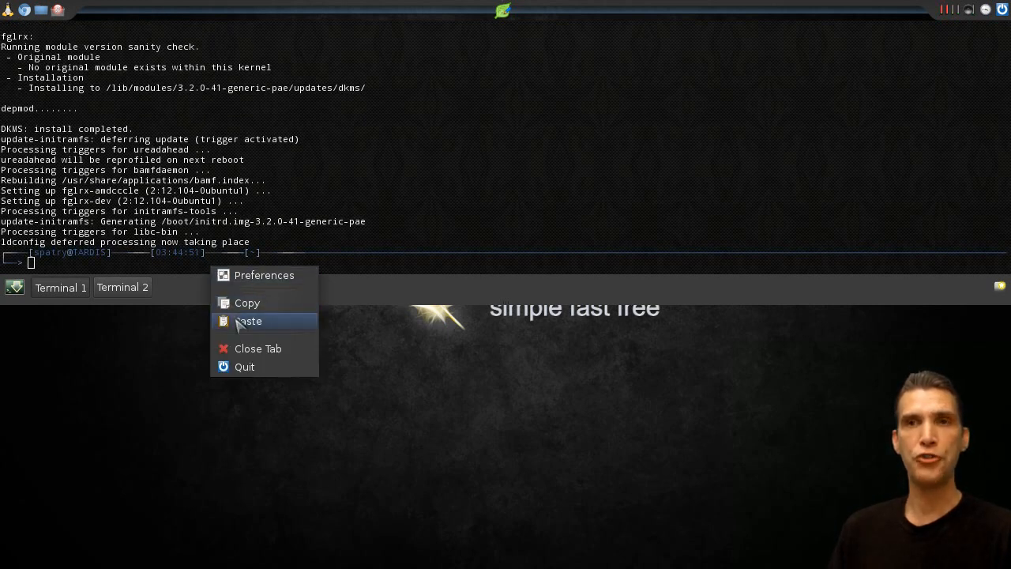
pyautogui.click(250, 322)
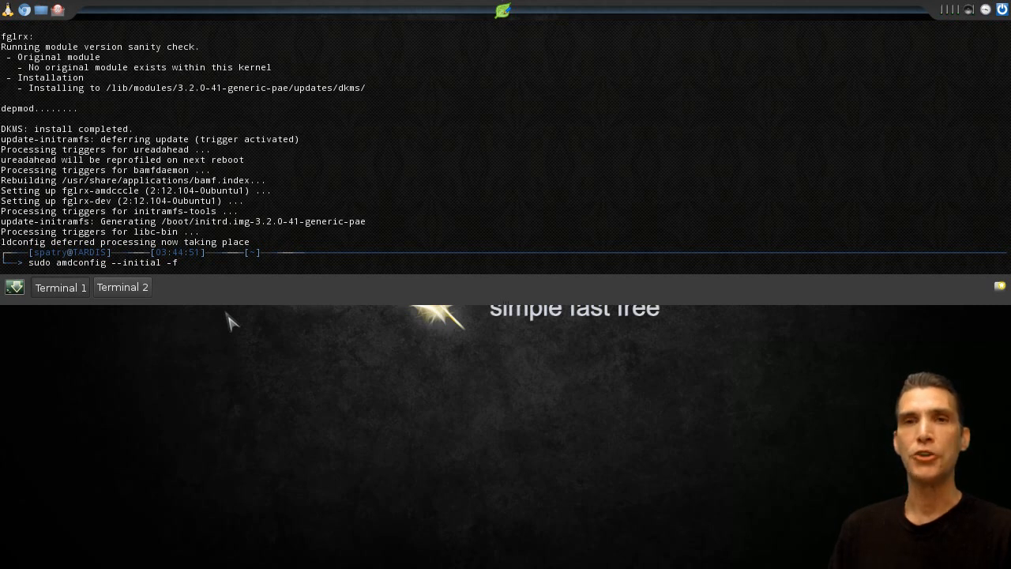
pyautogui.press('Return')
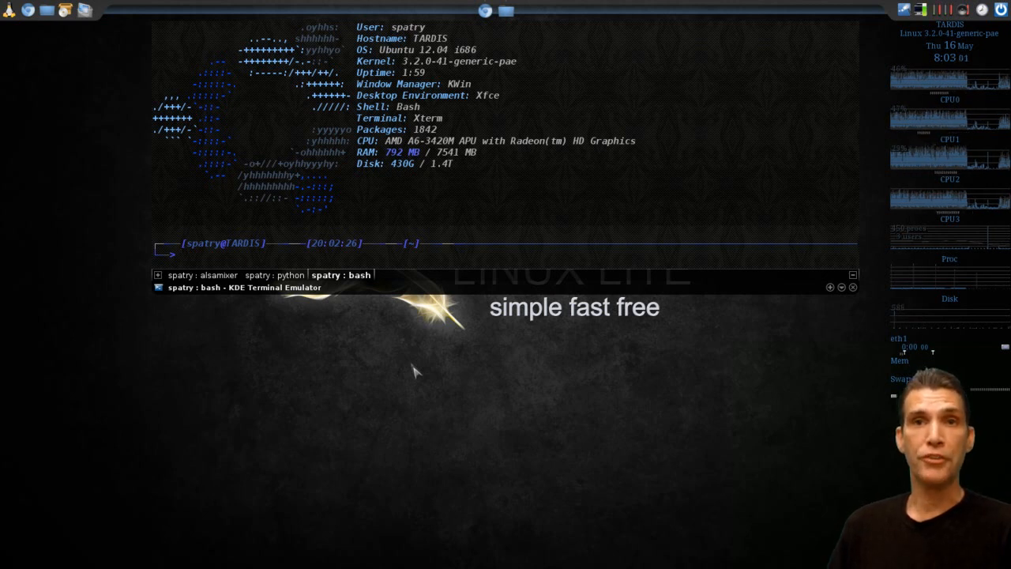
# Run fglrxinfo to confirm the Radeon HD 6520G renderer, then launch the fgl_glxgears demo
pyautogui.rightClick(268, 261)
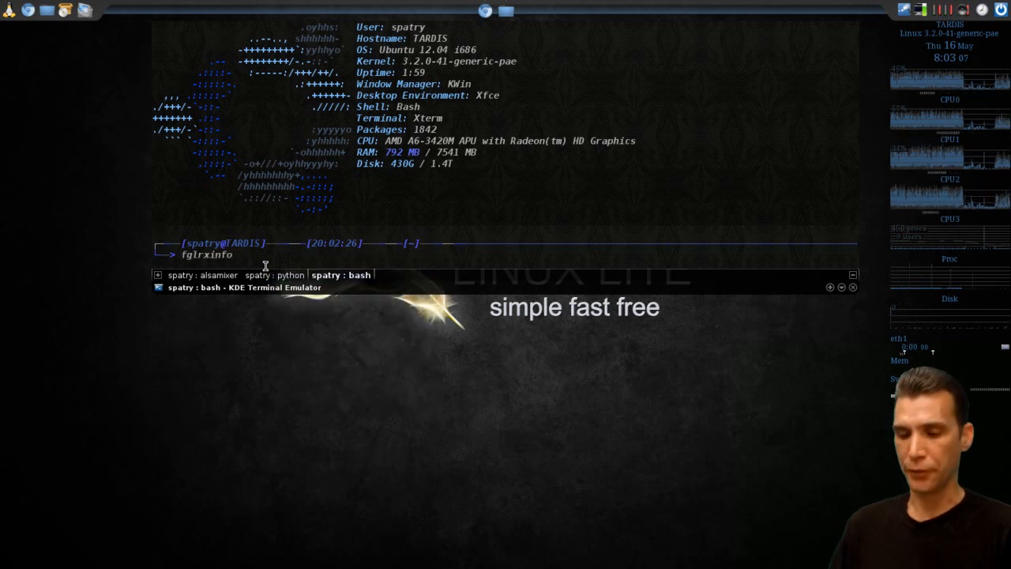
pyautogui.press('Return')
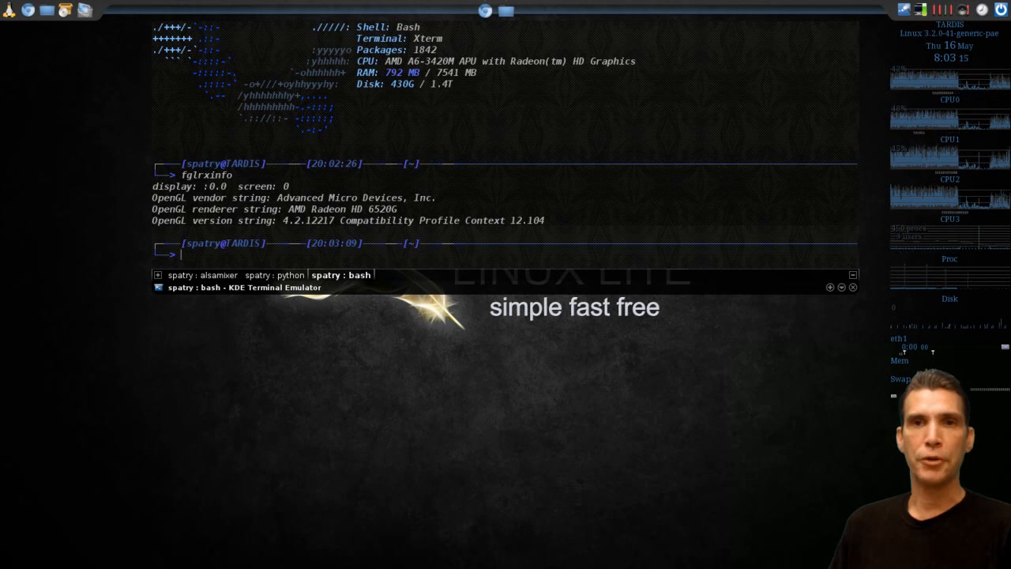
pyautogui.write('fgl_glxgears')
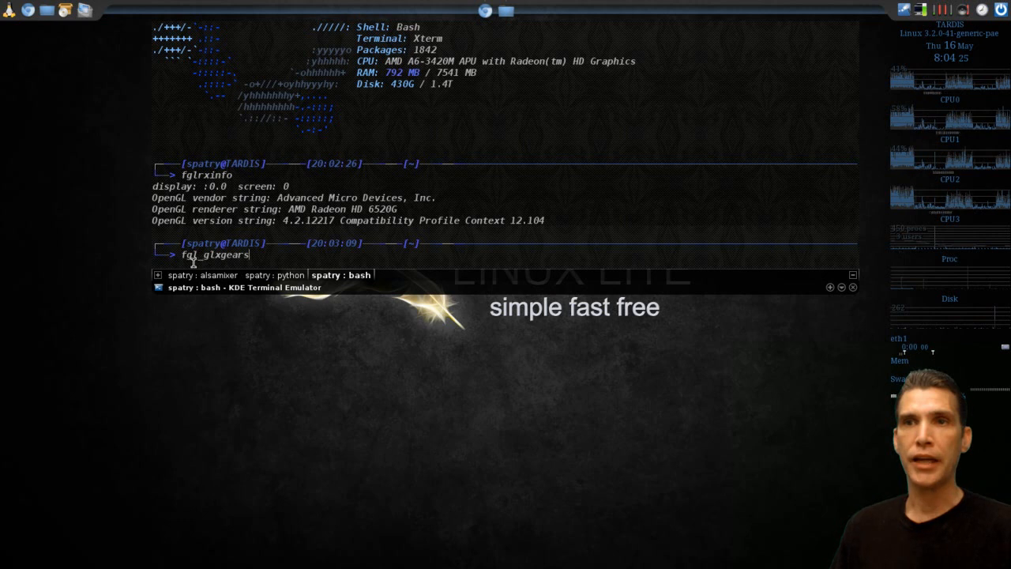
pyautogui.moveTo(313, 259)
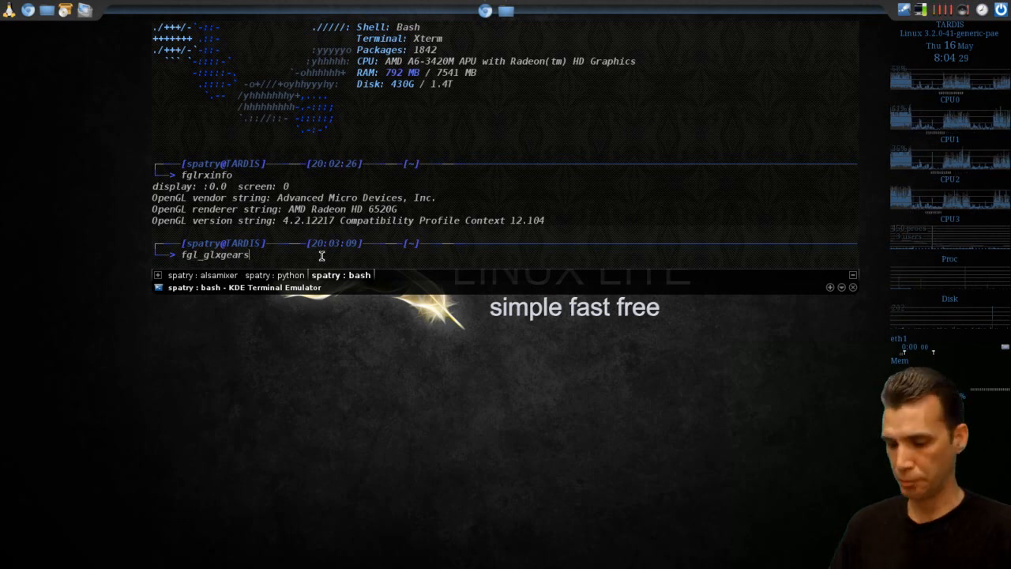
pyautogui.press('Return')
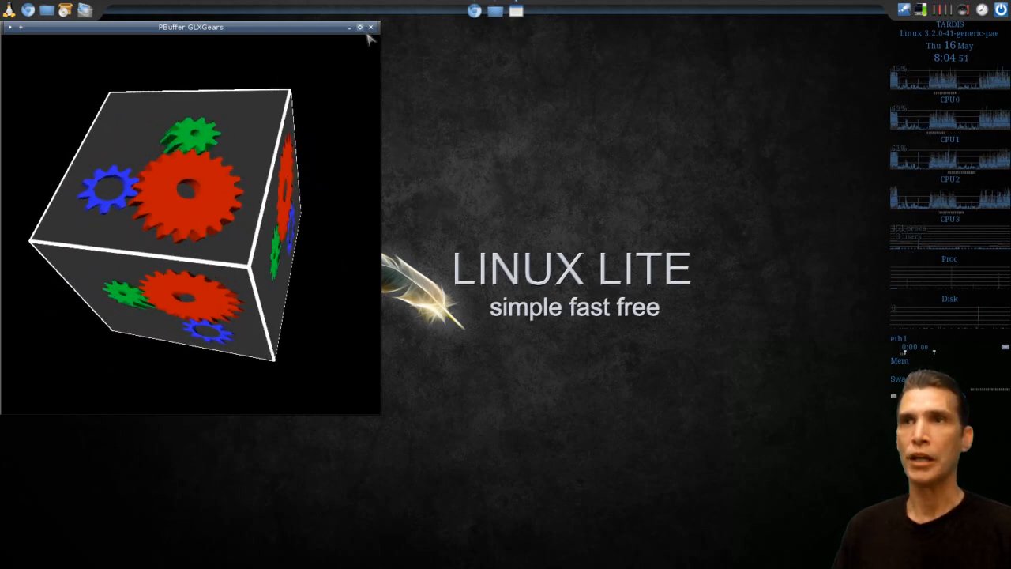
pyautogui.click(370, 27)
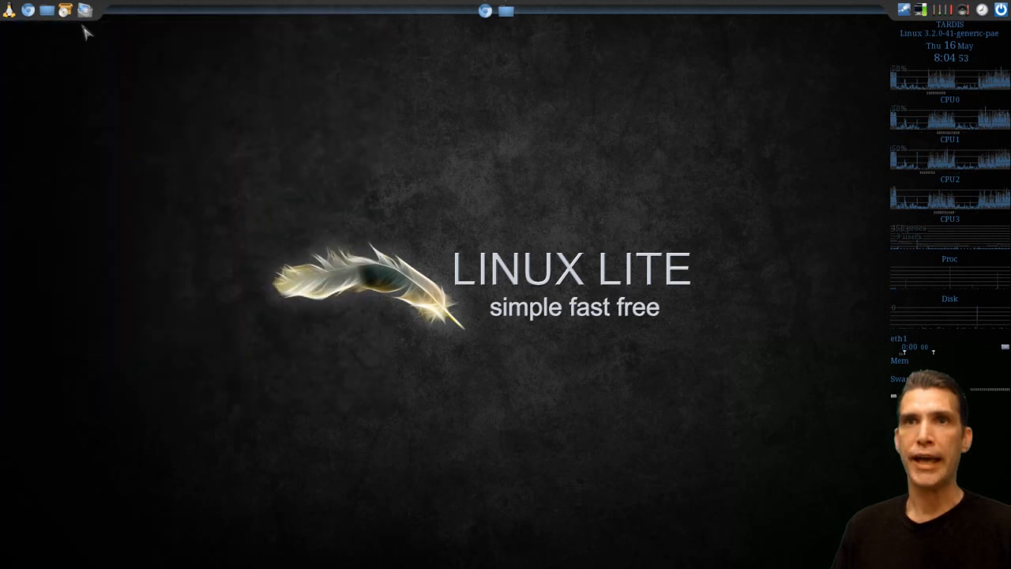
# Start Synaptic from the panel and authenticate with the administrator password
pyautogui.click(63, 10)
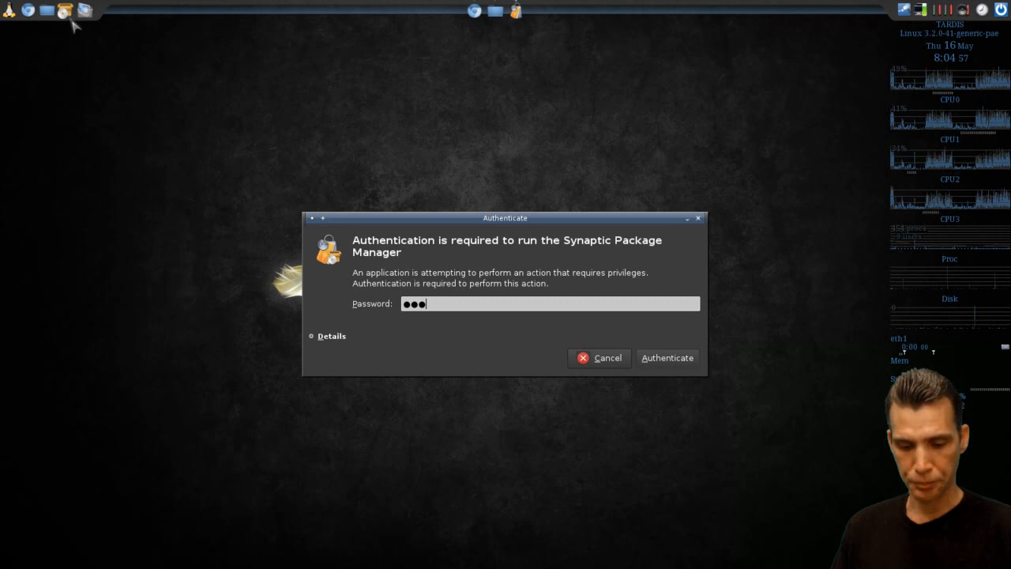
pyautogui.write('password')
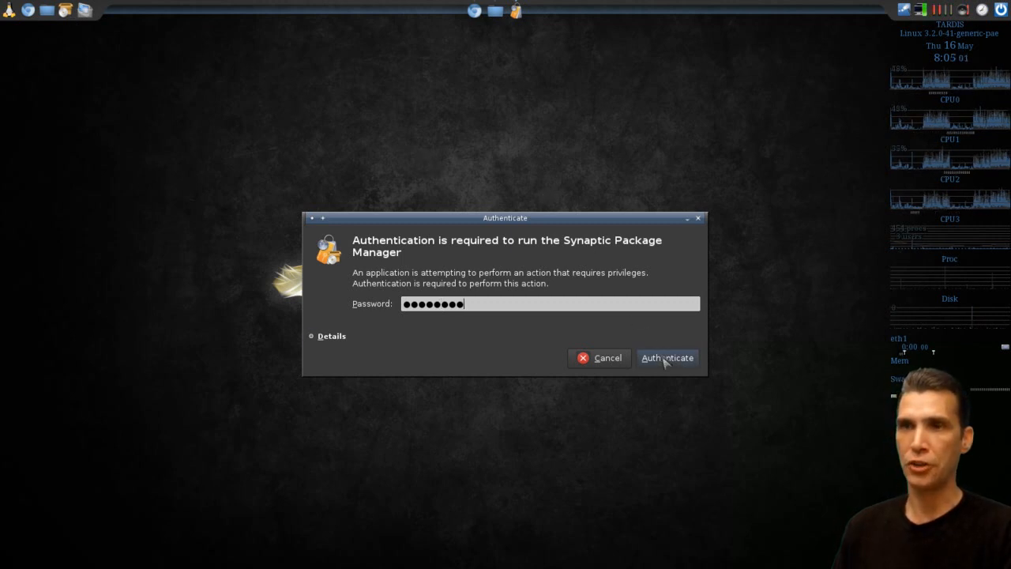
pyautogui.click(667, 357)
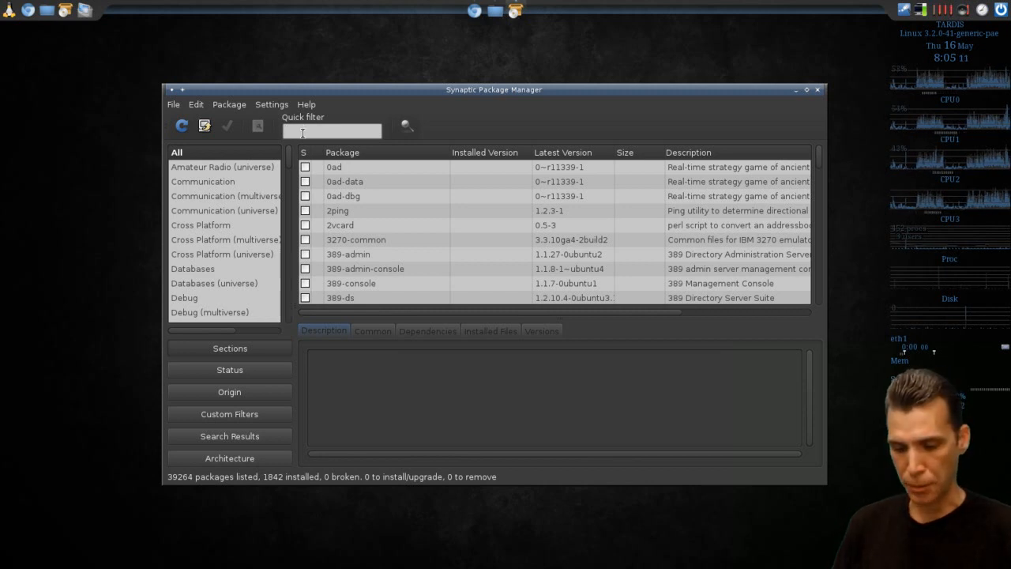
# Quick-filter the package list on 'linux' and select linux-libc-dev to show its details
pyautogui.write('linux')
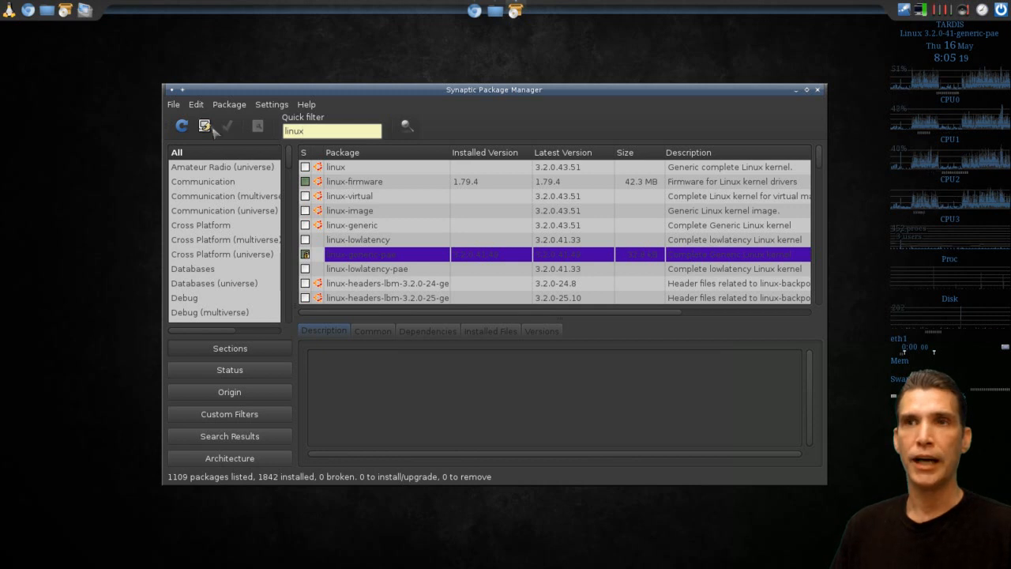
pyautogui.moveTo(204, 126)
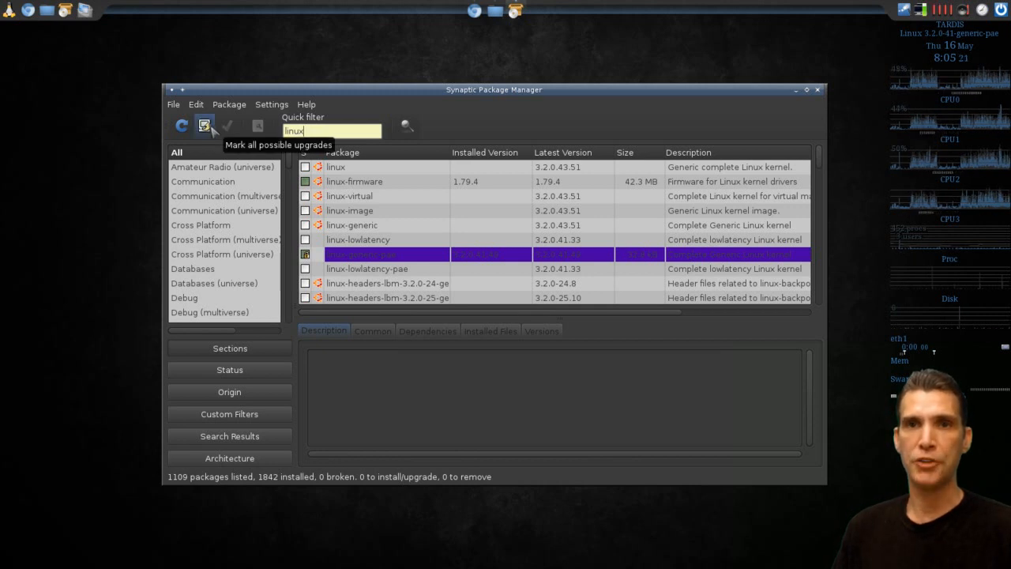
pyautogui.moveTo(355, 155)
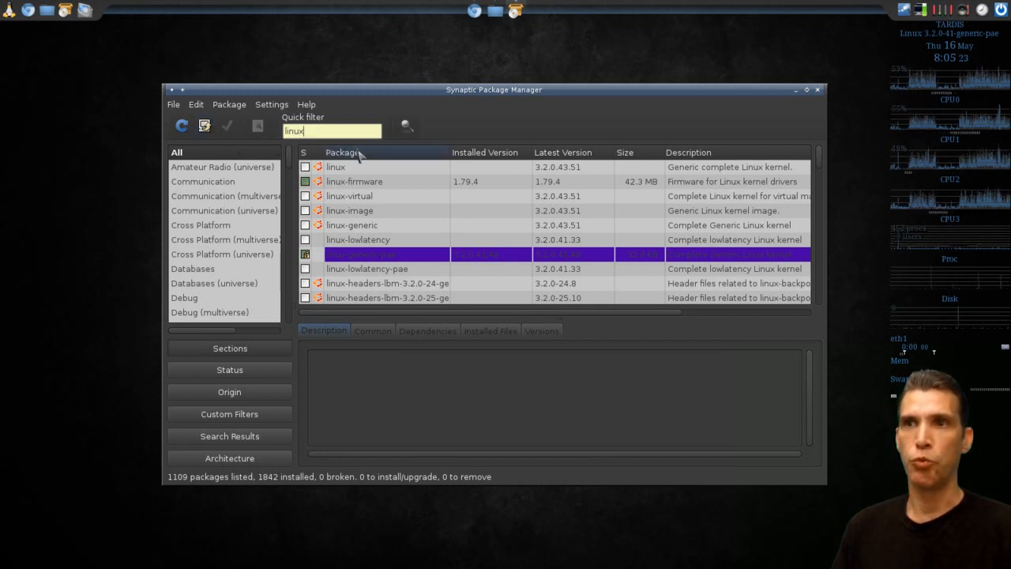
pyautogui.moveTo(395, 262)
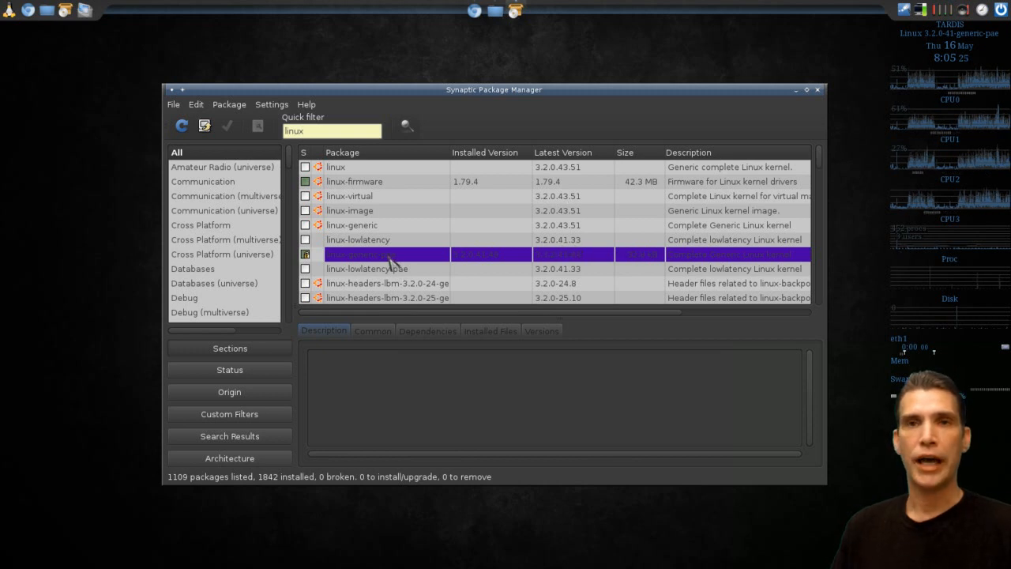
pyautogui.moveTo(376, 251)
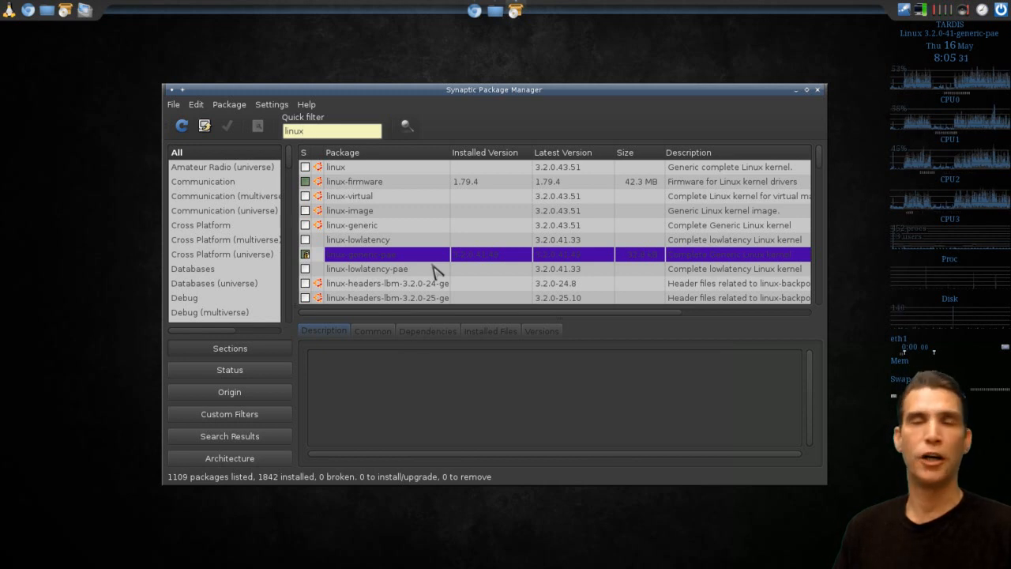
pyautogui.scroll(-3)
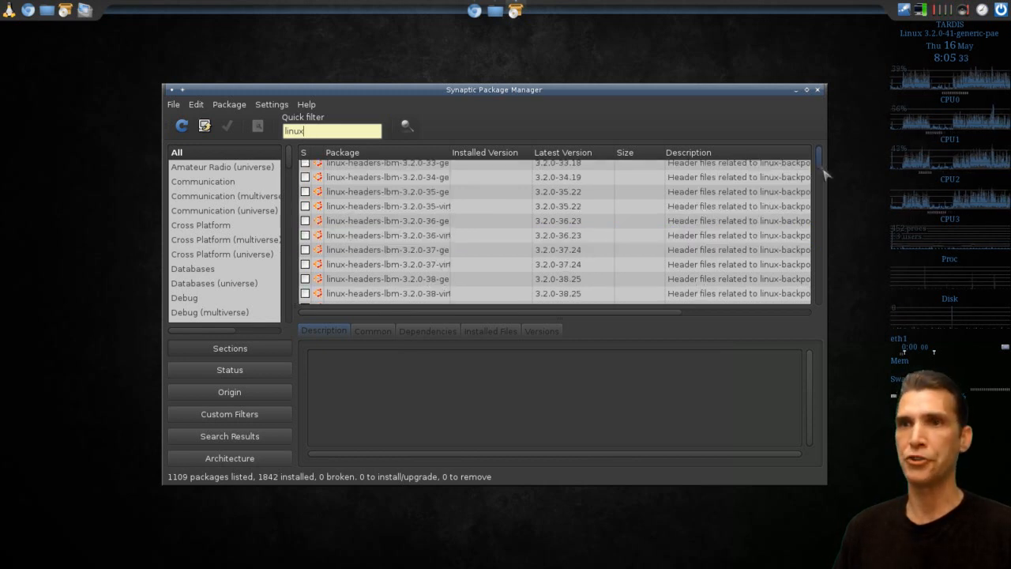
pyautogui.scroll(-3)
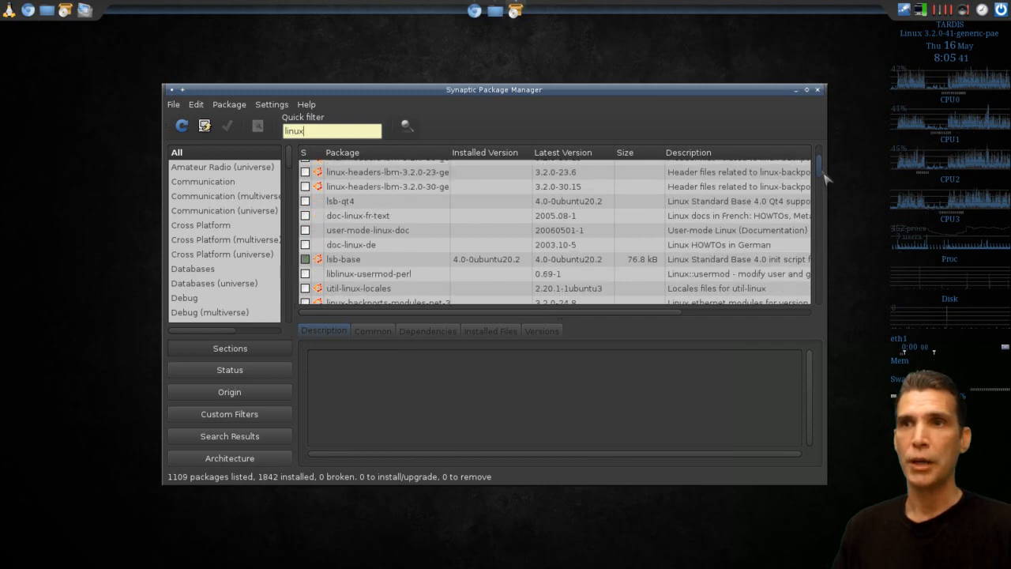
pyautogui.scroll(-3)
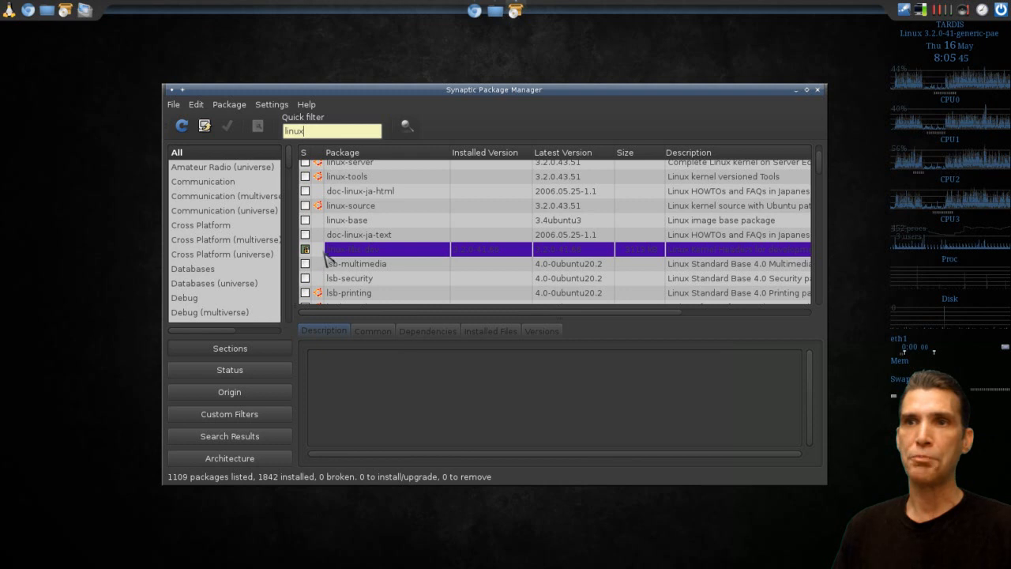
pyautogui.moveTo(335, 254)
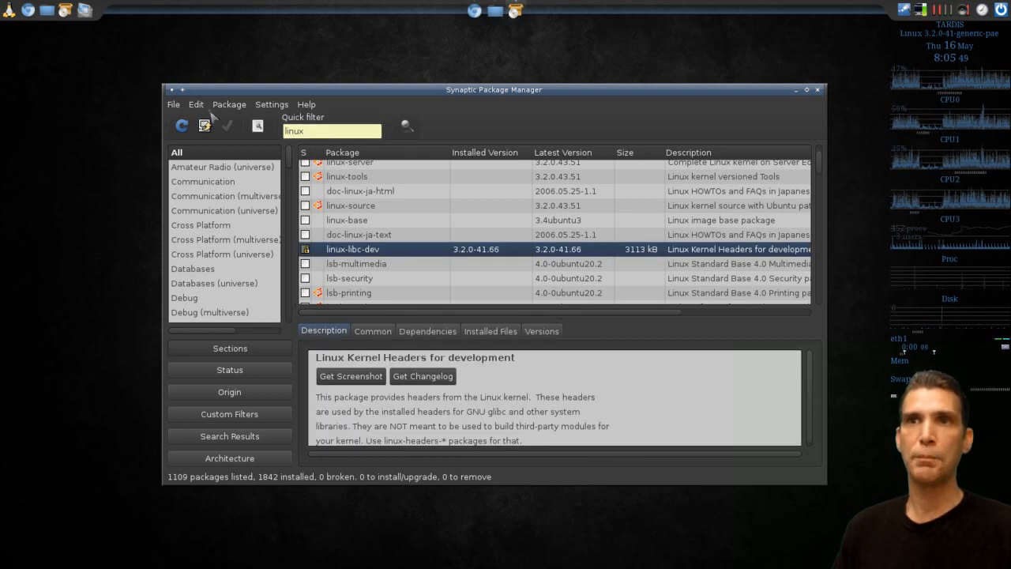
pyautogui.click(230, 104)
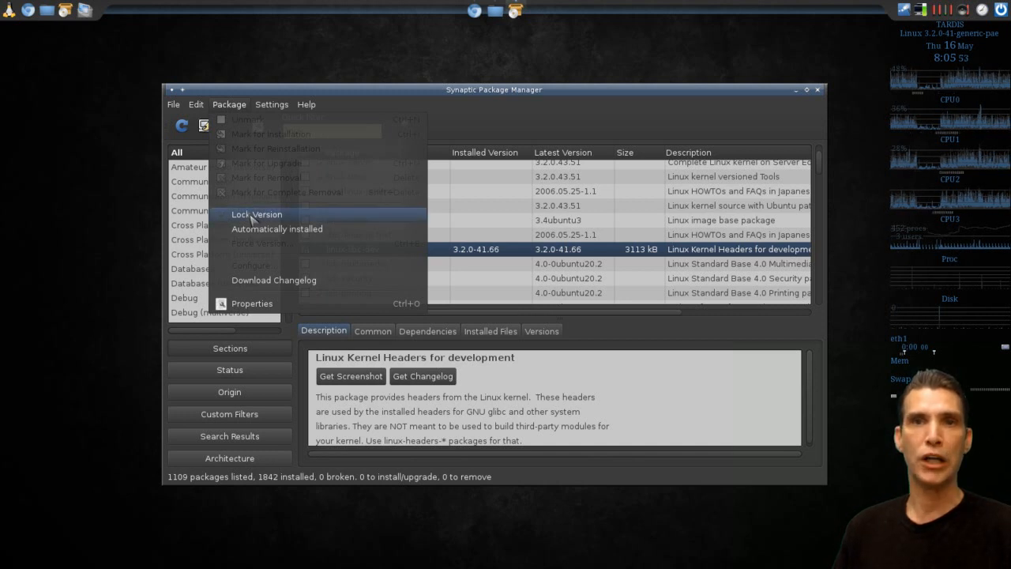
# Lock linux-libc-dev at version 3.2.0-41.66, then select linux-generic-pae in the list
pyautogui.click(256, 215)
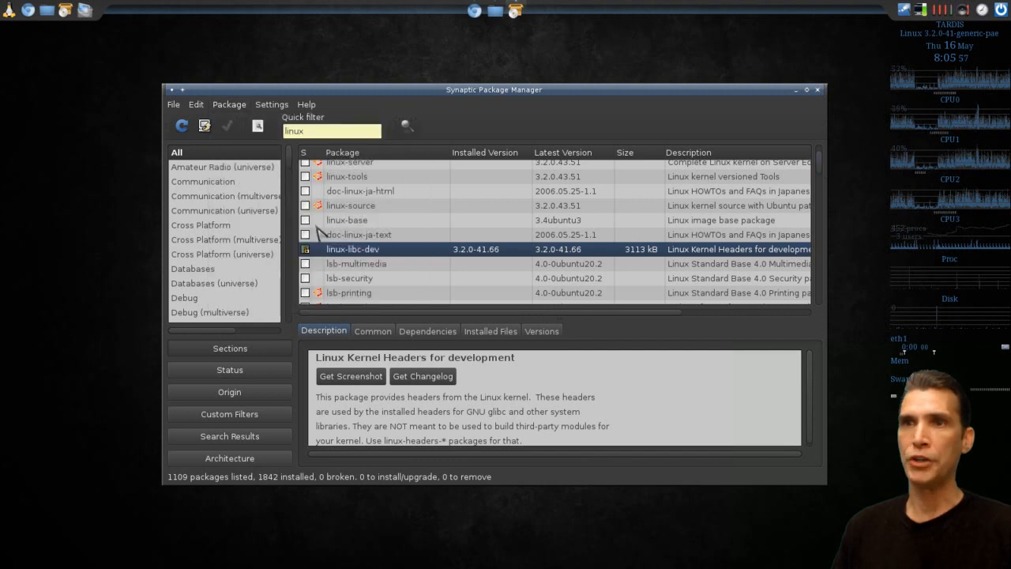
pyautogui.moveTo(335, 253)
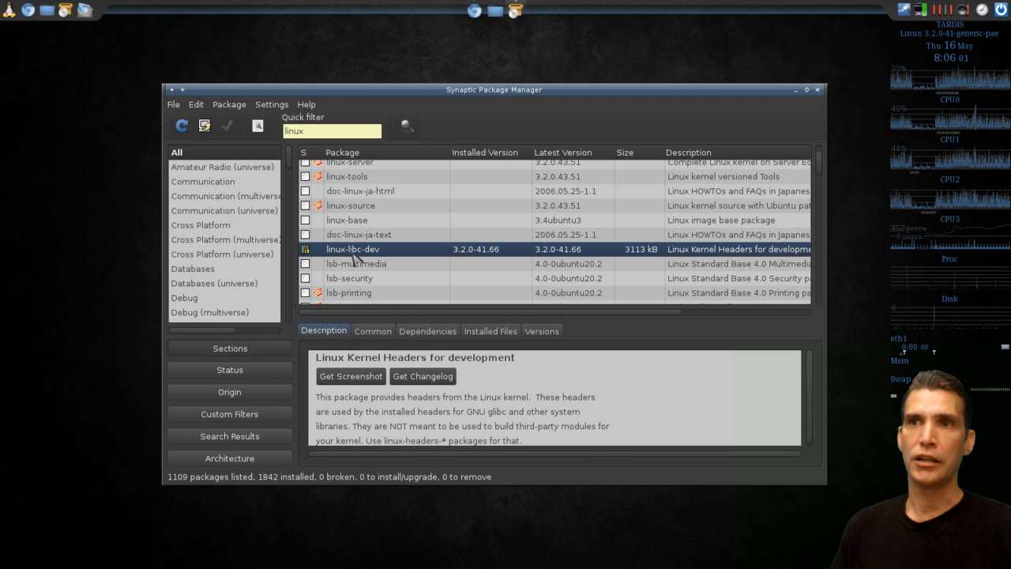
pyautogui.moveTo(766, 275)
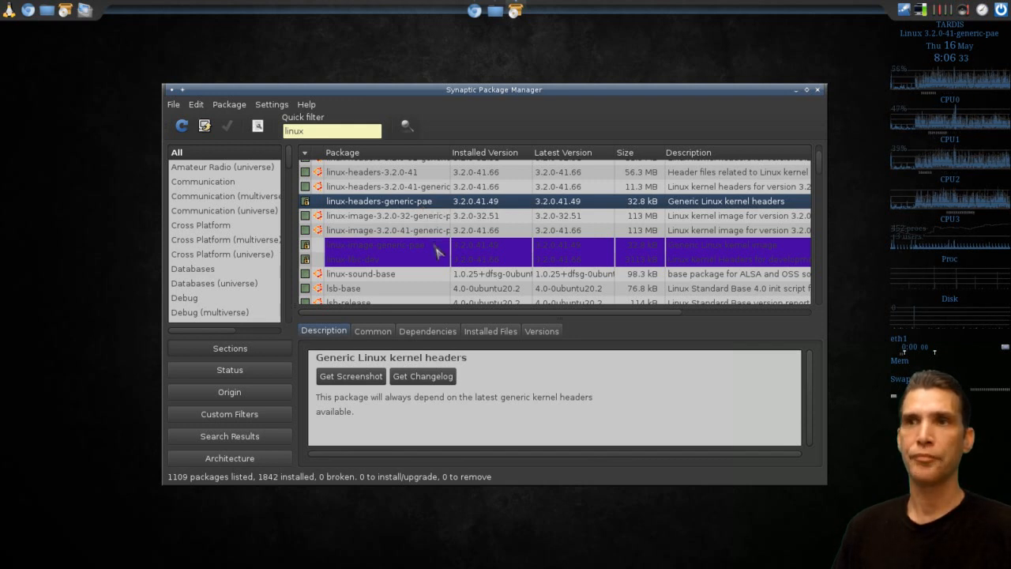
pyautogui.click(376, 243)
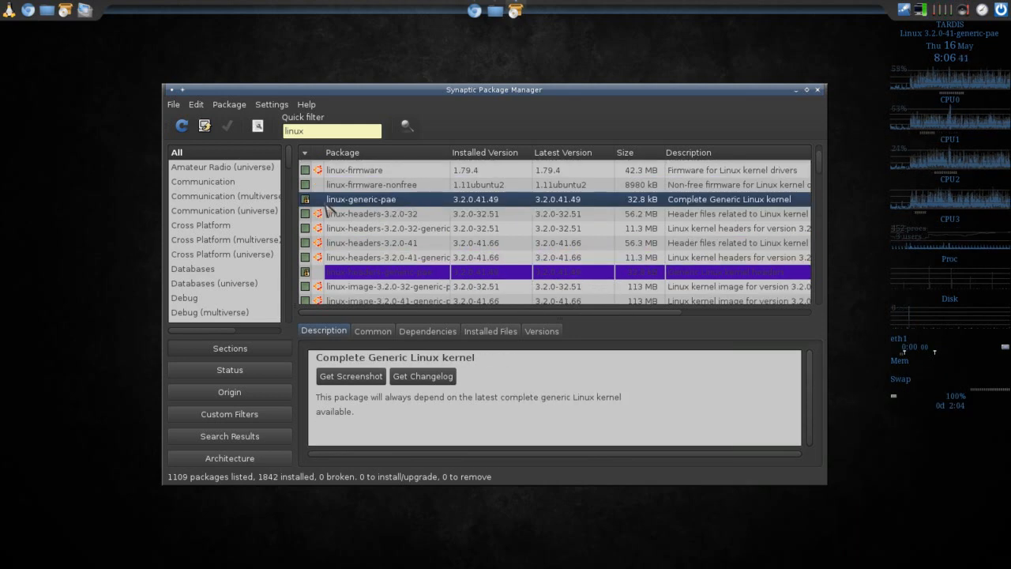
pyautogui.moveTo(425, 246)
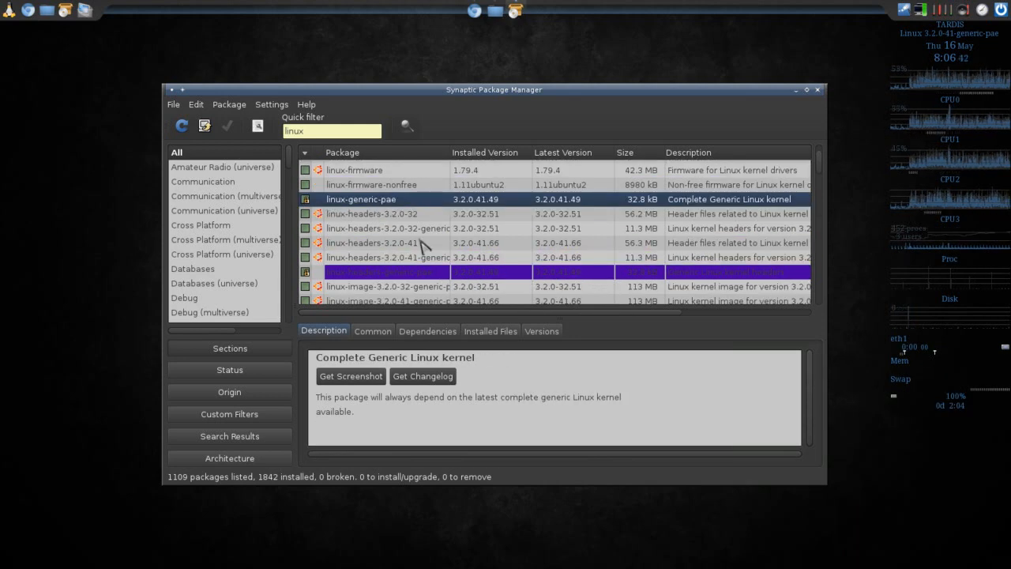
pyautogui.scroll(-3)
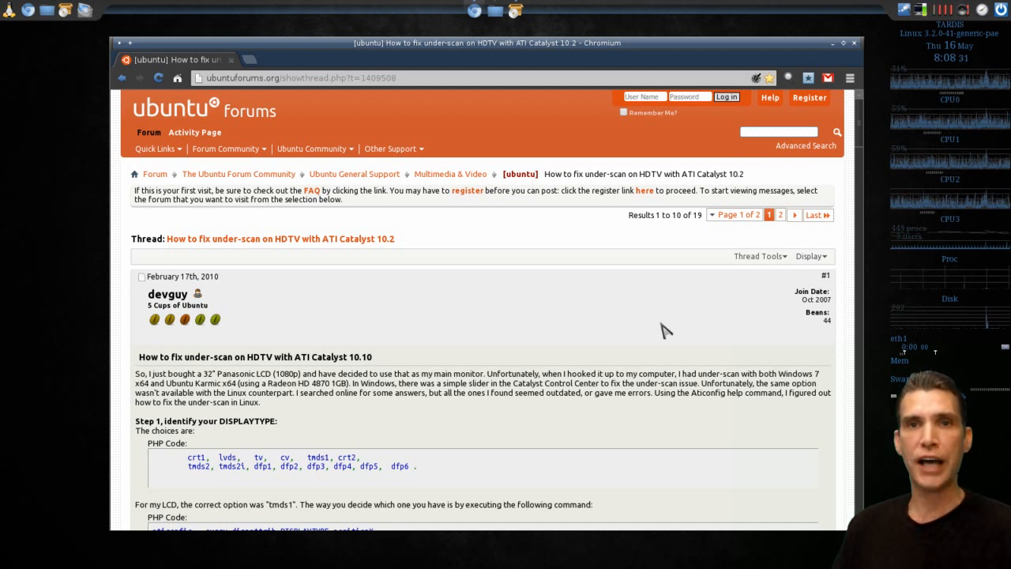
pyautogui.scroll(-3)
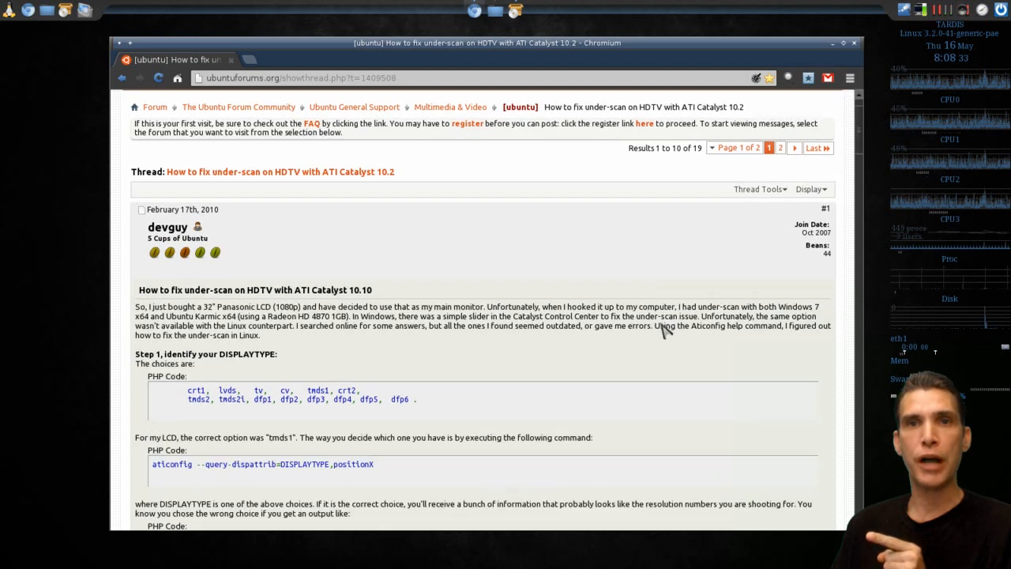
pyautogui.scroll(-3)
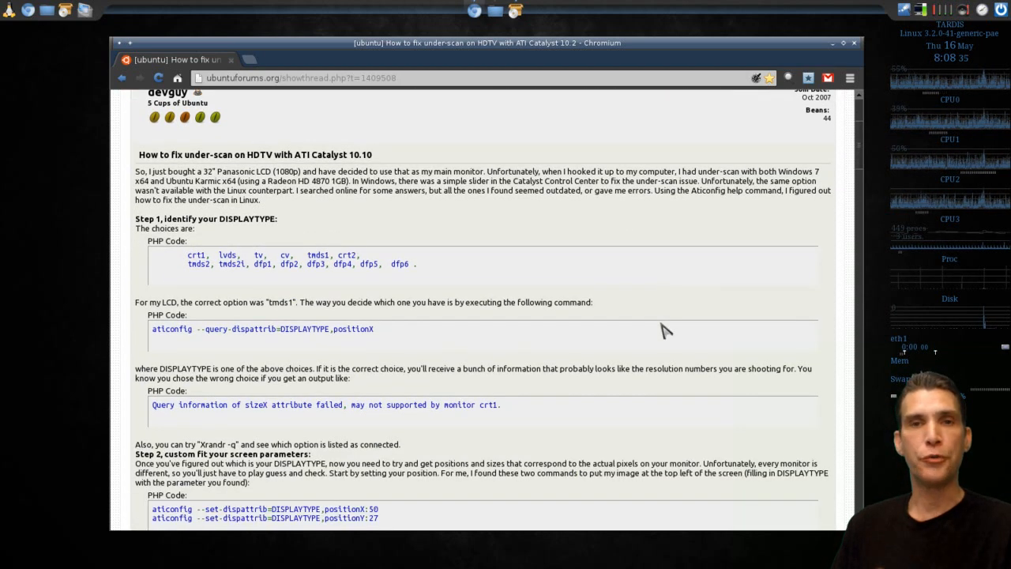